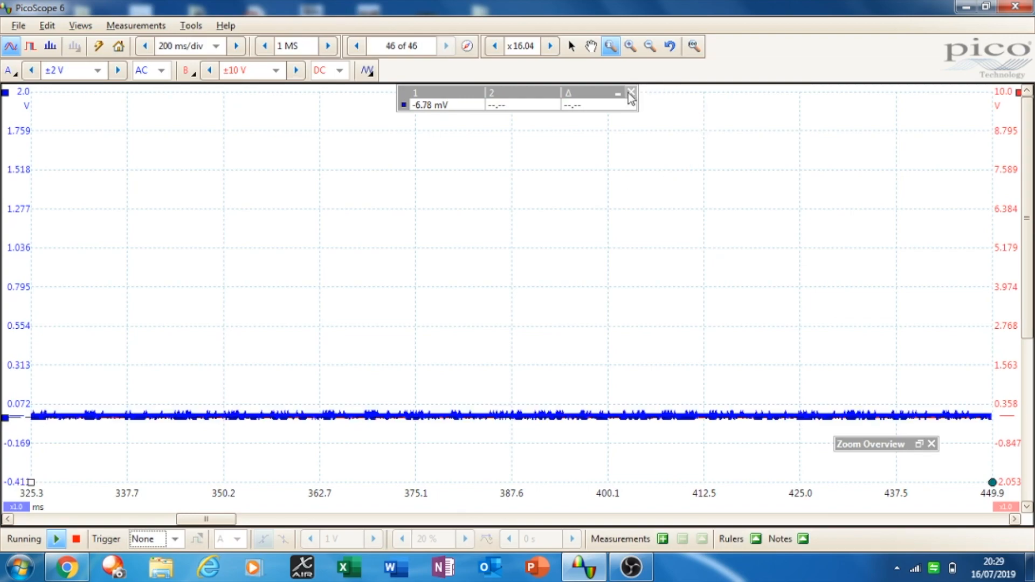
# Close the ruler measurement table and stop the flat idle capture.
pyautogui.click(632, 91)
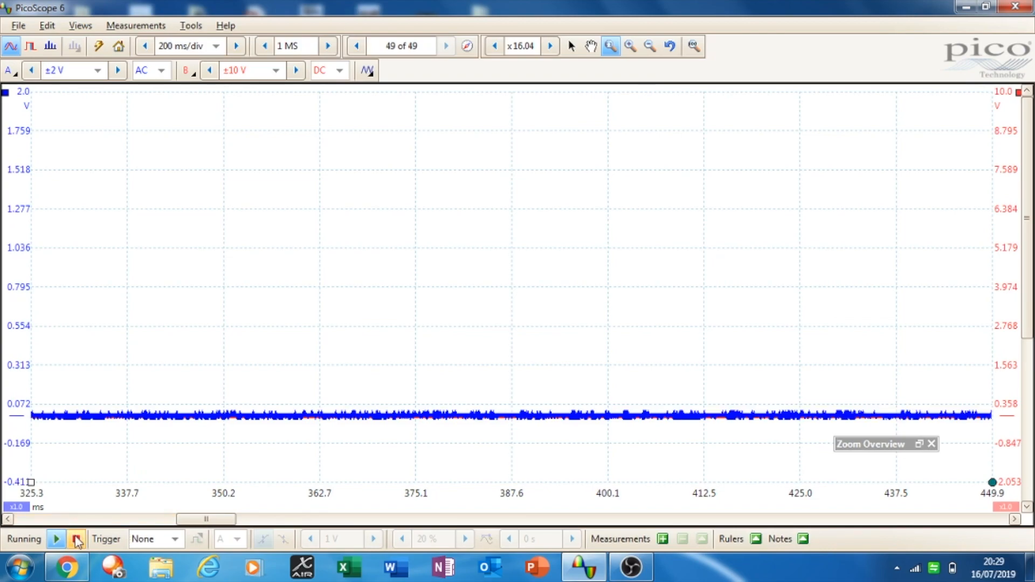
pyautogui.click(77, 539)
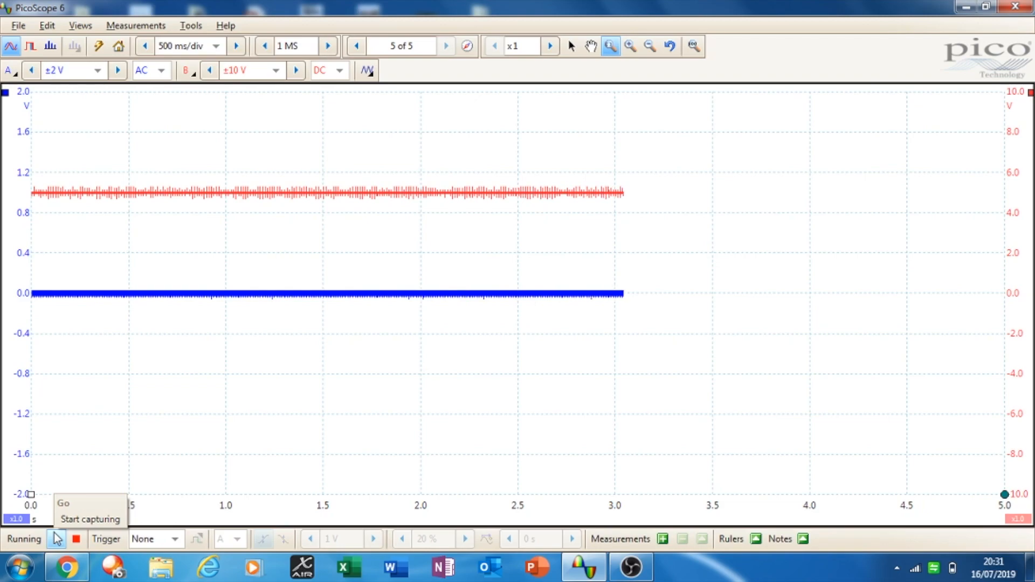
# Capture both channels during cranking, stop, and step back to an earlier buffered waveform.
pyautogui.click(55, 539)
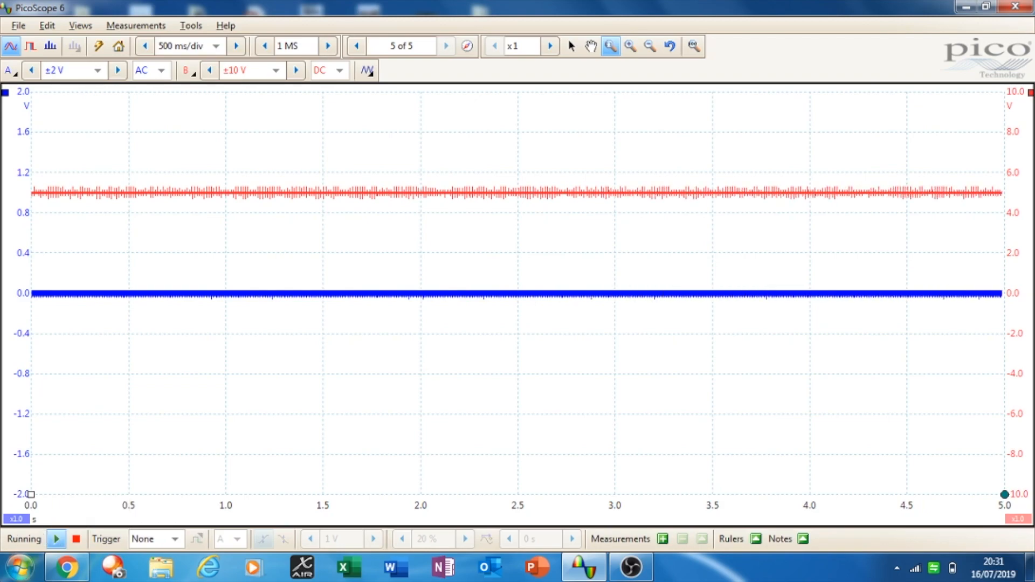
pyautogui.click(76, 539)
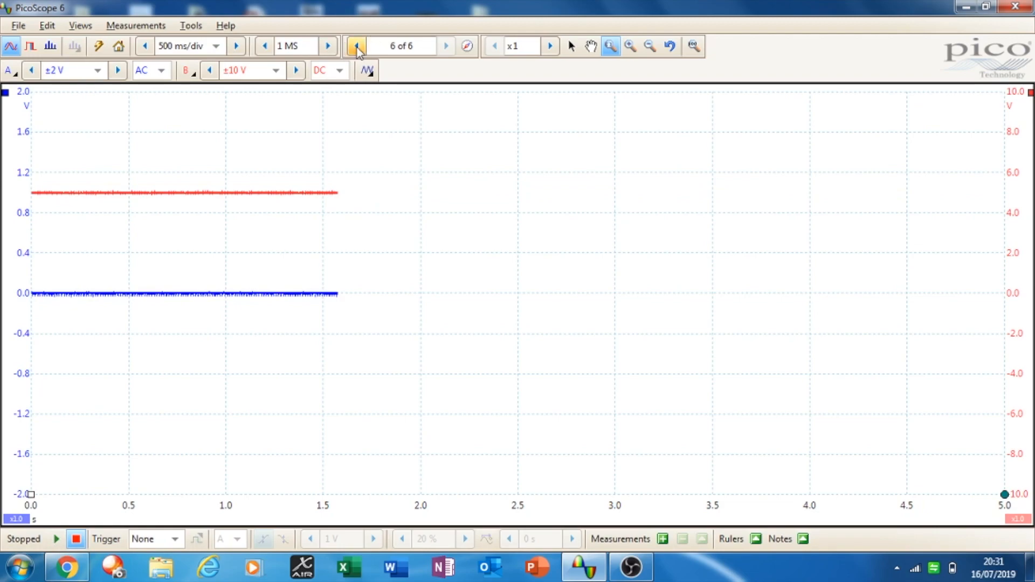
pyautogui.click(357, 45)
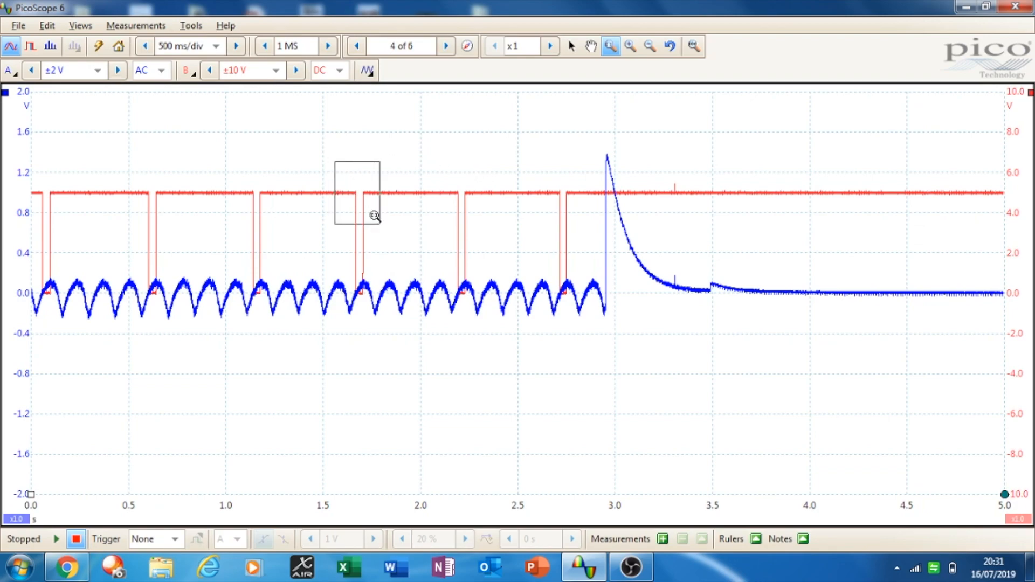
# Zoom to about x6.2 around an injector pulse to reveal the compression dips between pulses.
pyautogui.moveTo(335, 158); pyautogui.dragTo(379, 225)
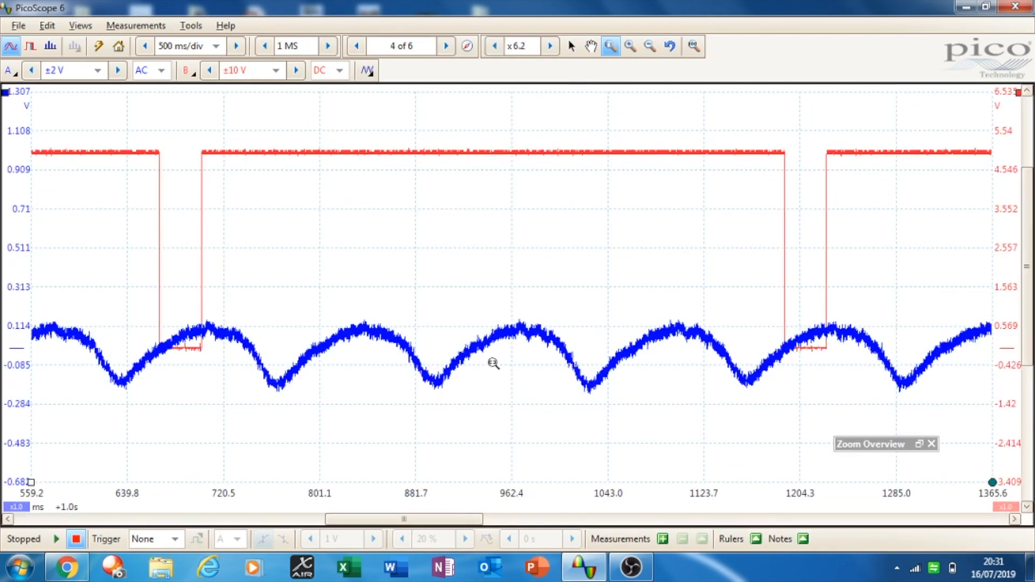
pyautogui.moveTo(285, 361)
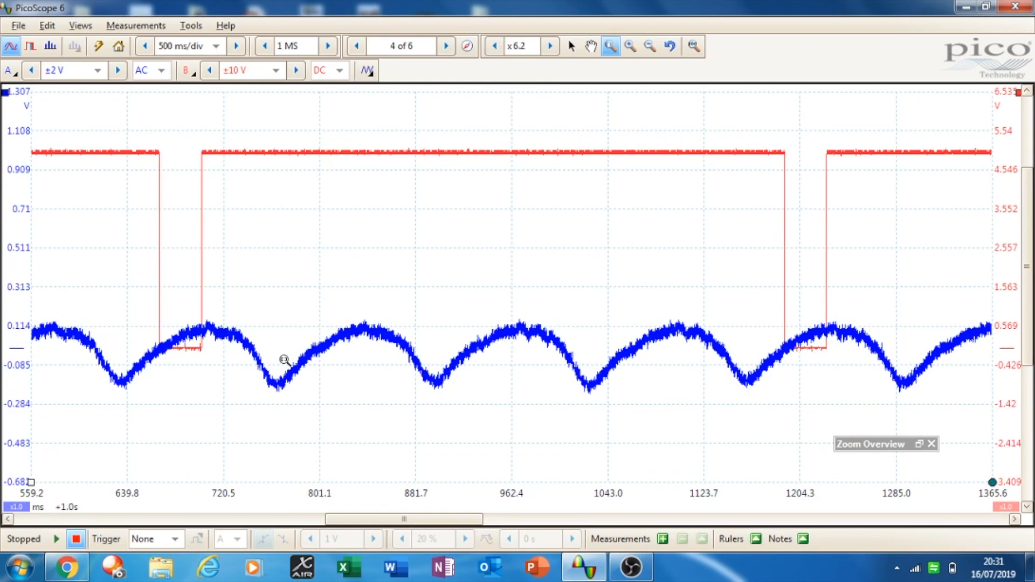
pyautogui.moveTo(265, 343)
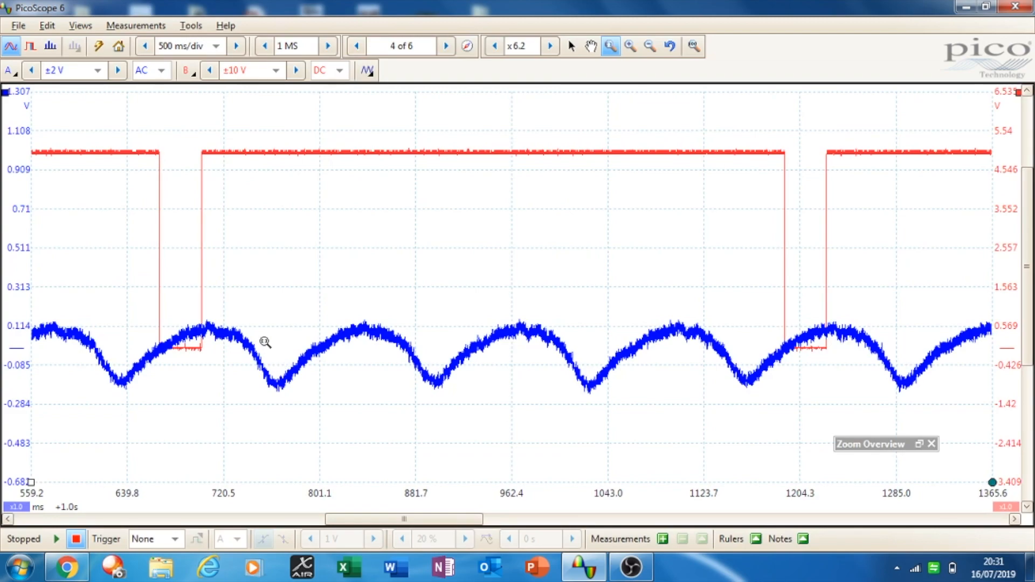
pyautogui.moveTo(210, 328)
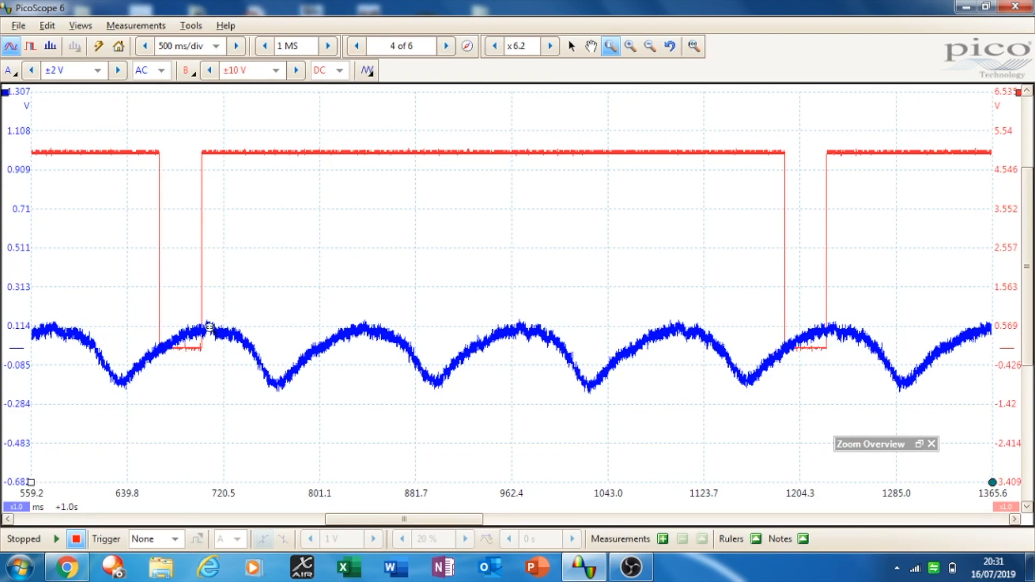
pyautogui.moveTo(125, 312)
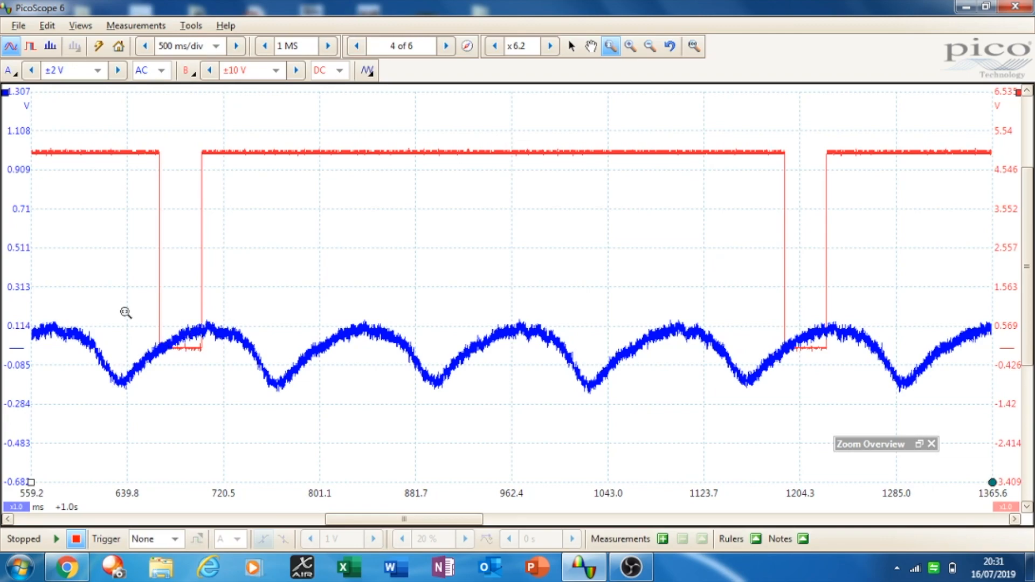
pyautogui.moveTo(118, 377)
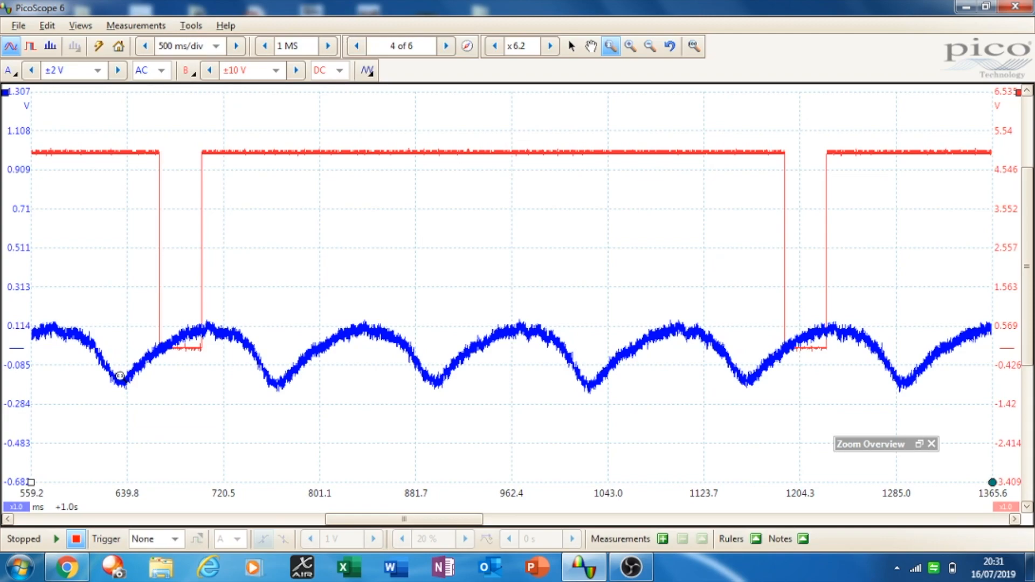
pyautogui.moveTo(122, 265)
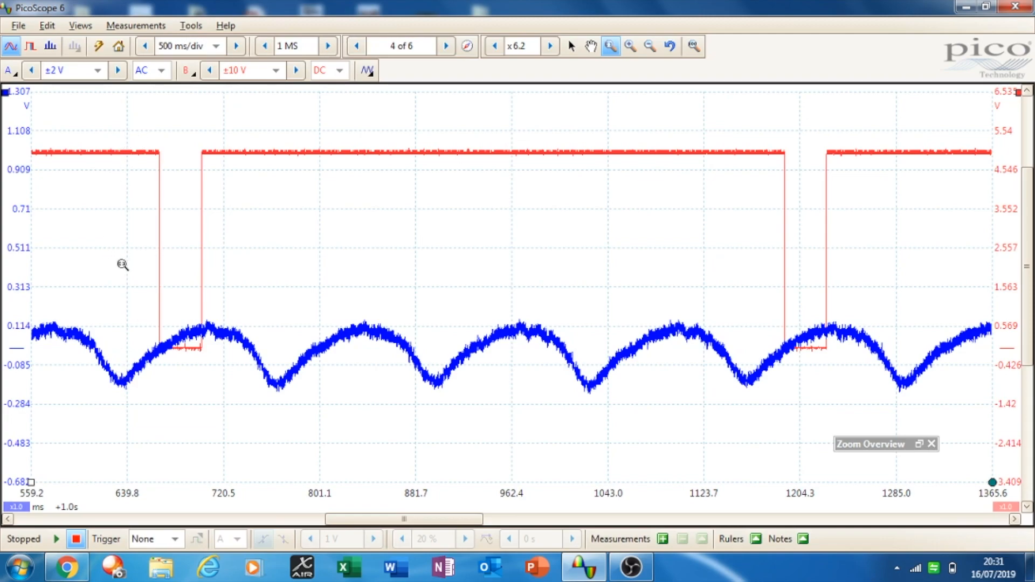
pyautogui.moveTo(121, 368)
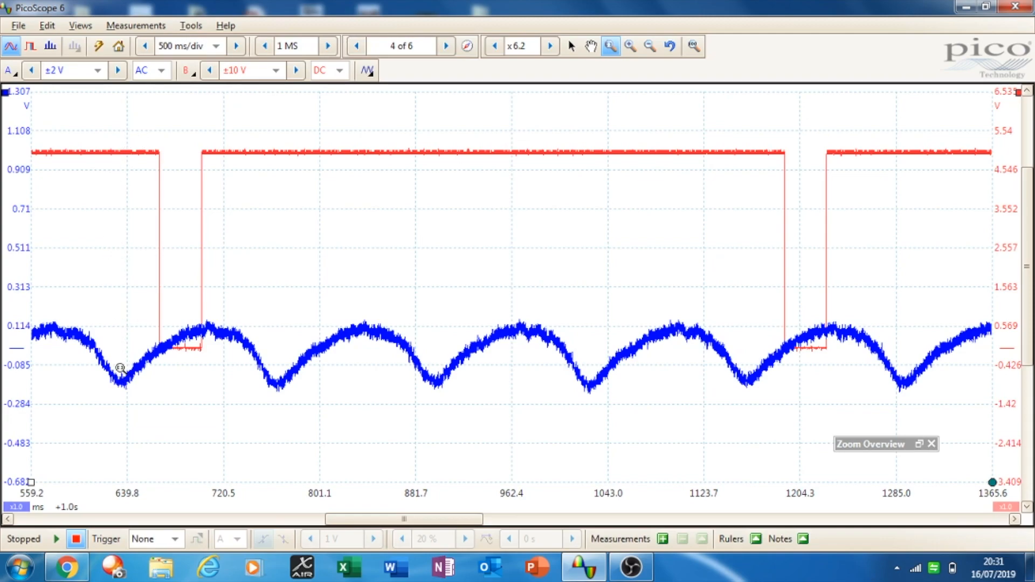
pyautogui.moveTo(122, 379)
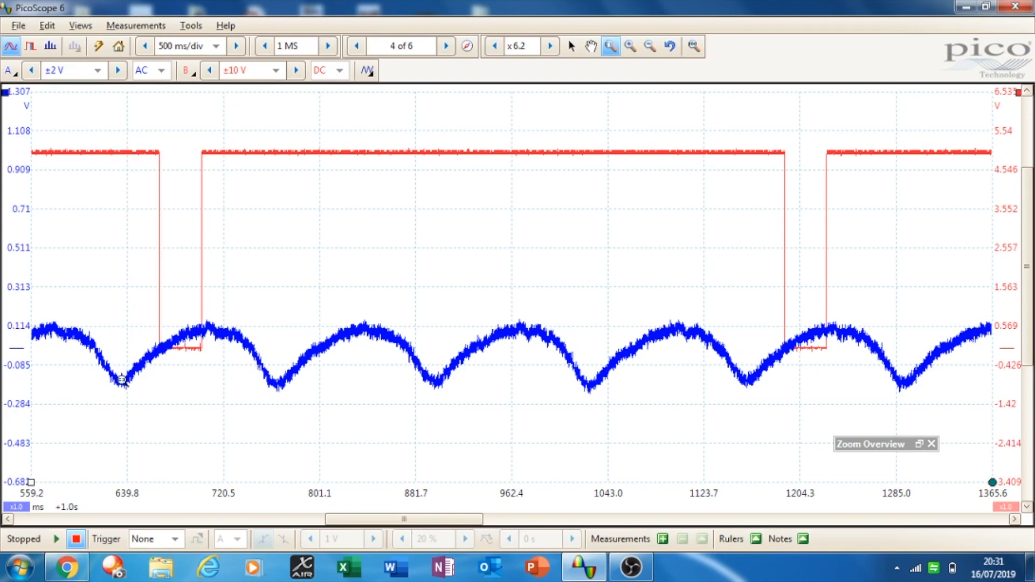
pyautogui.moveTo(116, 331)
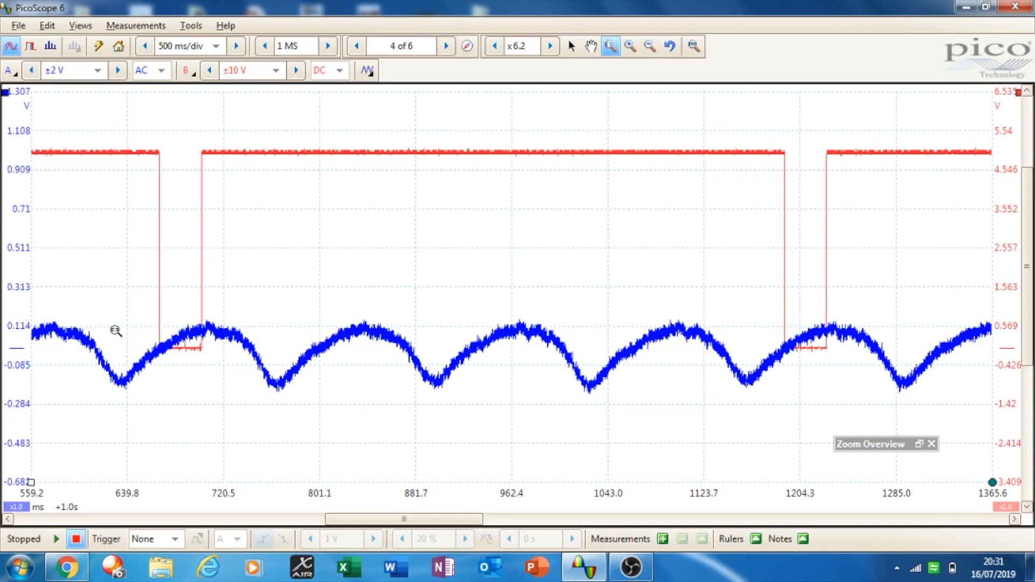
pyautogui.moveTo(338, 314)
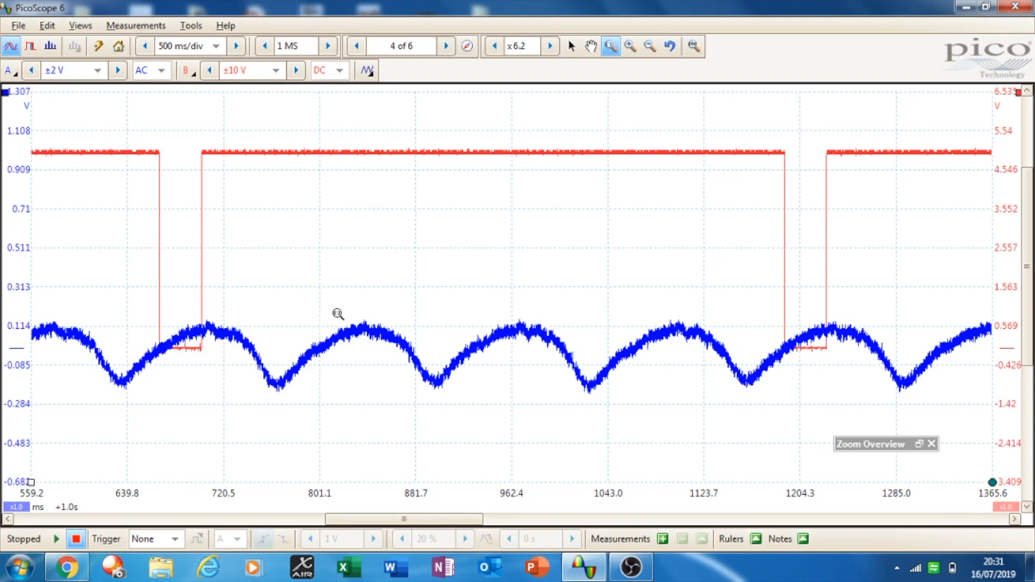
pyautogui.moveTo(596, 369)
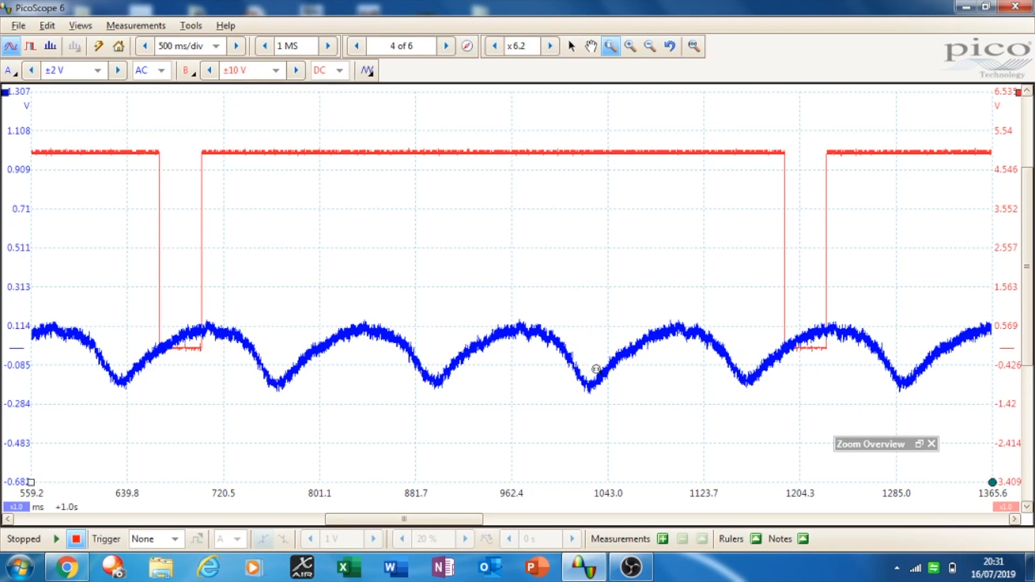
pyautogui.moveTo(754, 373)
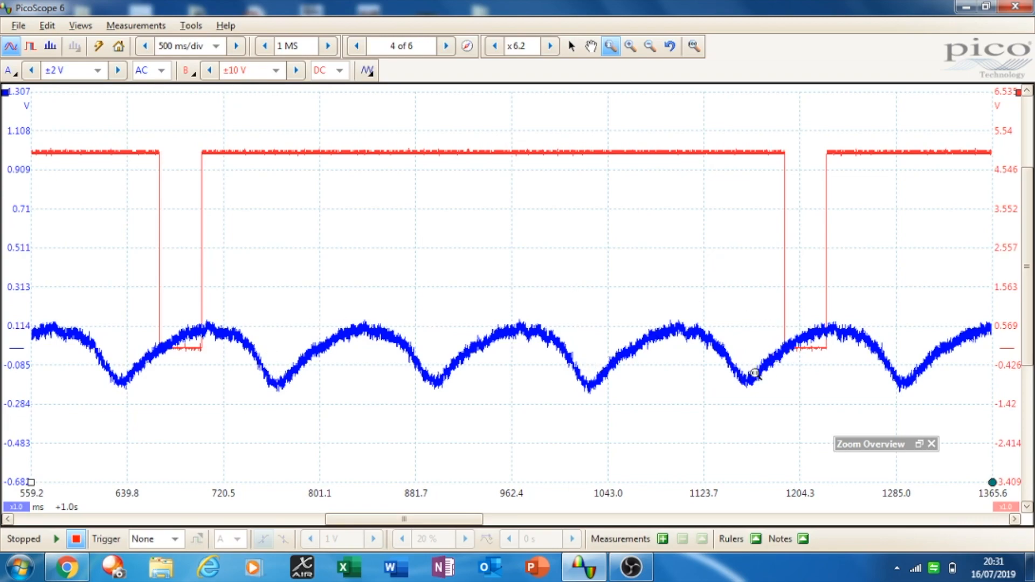
pyautogui.moveTo(556, 332)
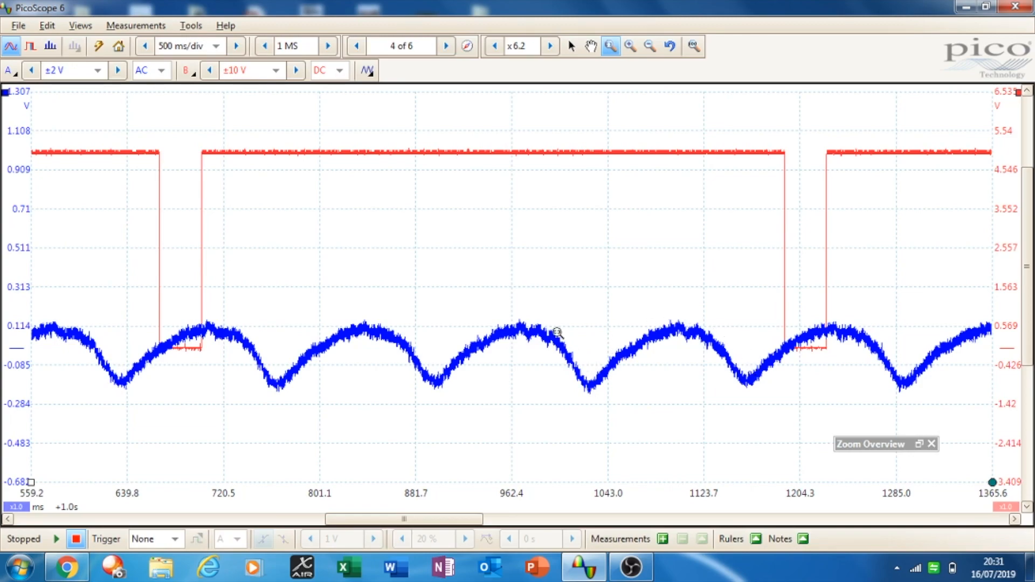
pyautogui.moveTo(277, 366)
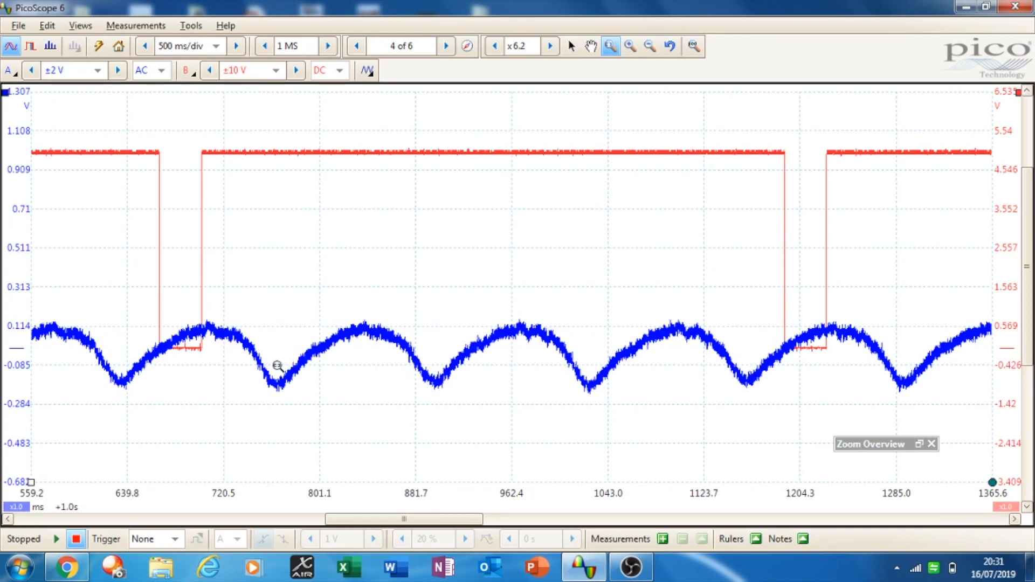
pyautogui.moveTo(280, 350)
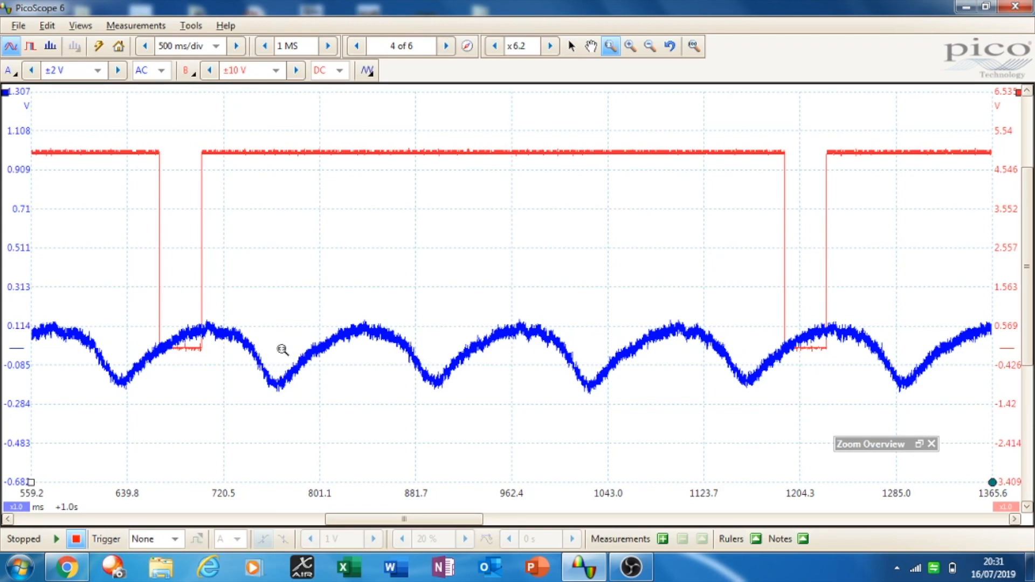
pyautogui.moveTo(164, 405)
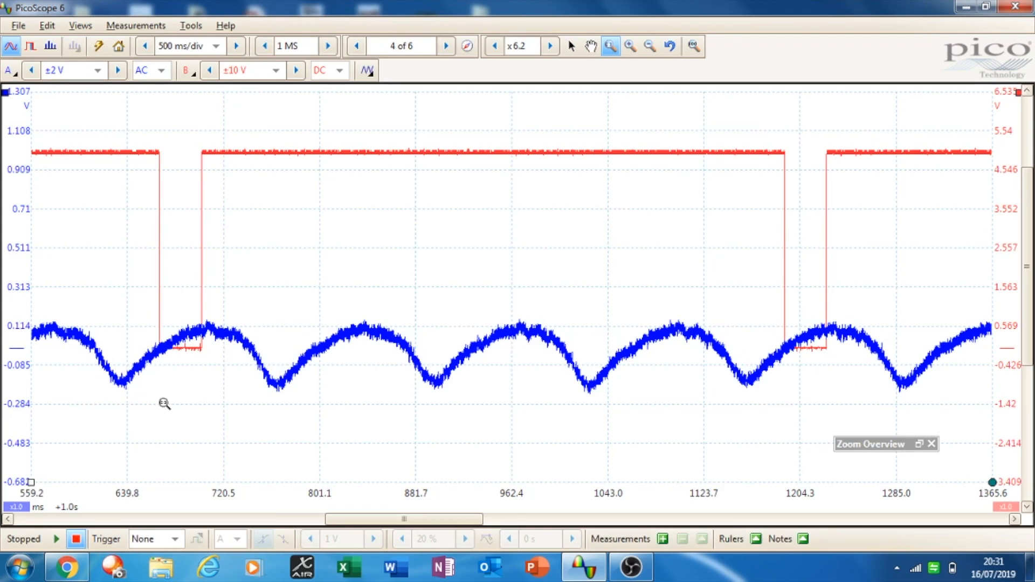
pyautogui.moveTo(116, 416)
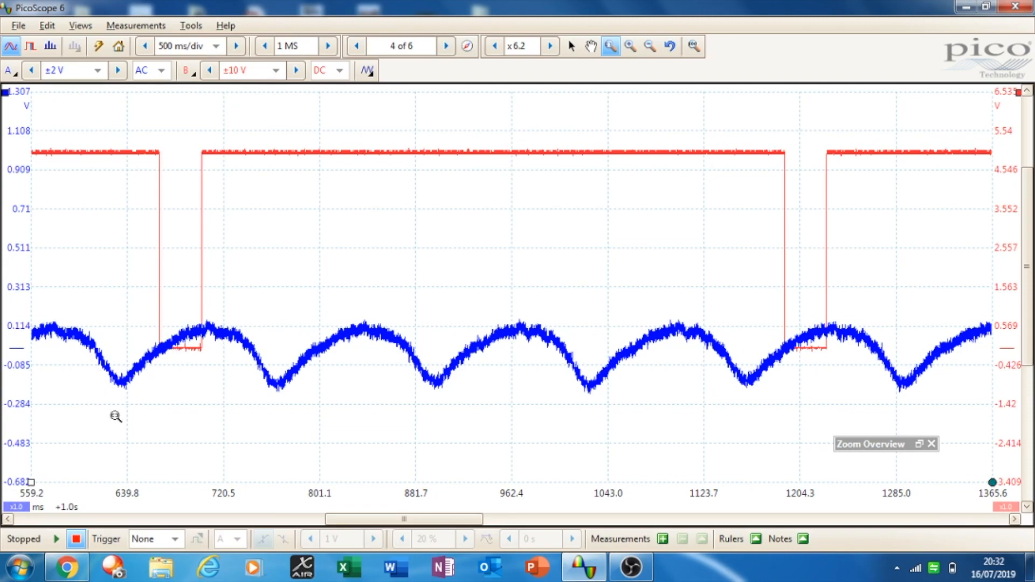
pyautogui.moveTo(737, 416)
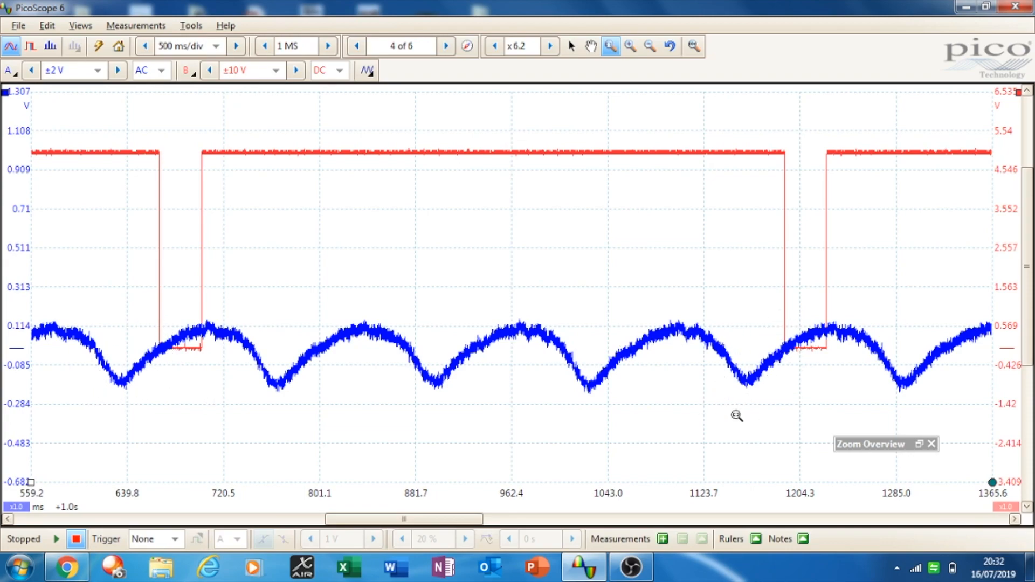
pyautogui.moveTo(698, 435)
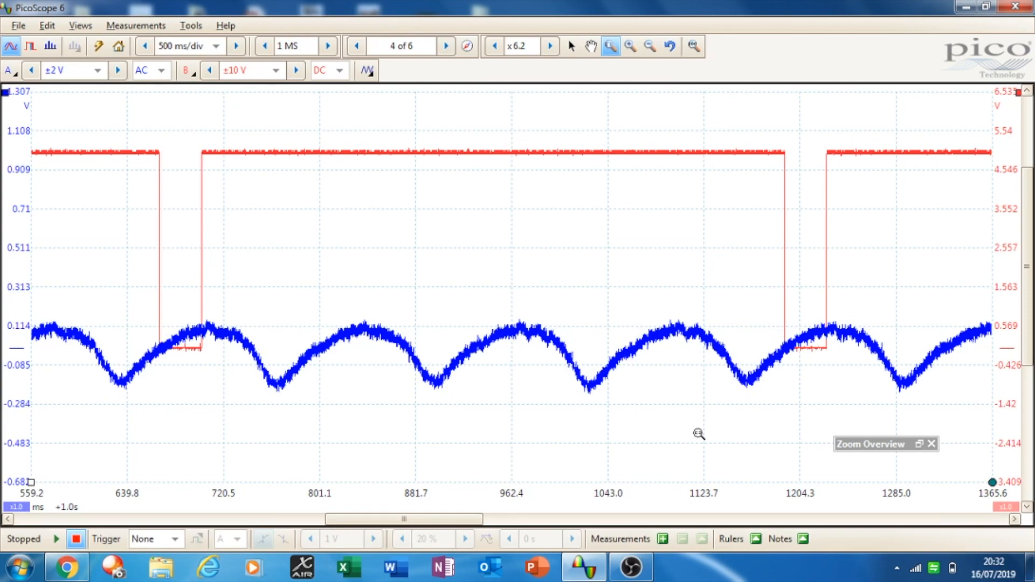